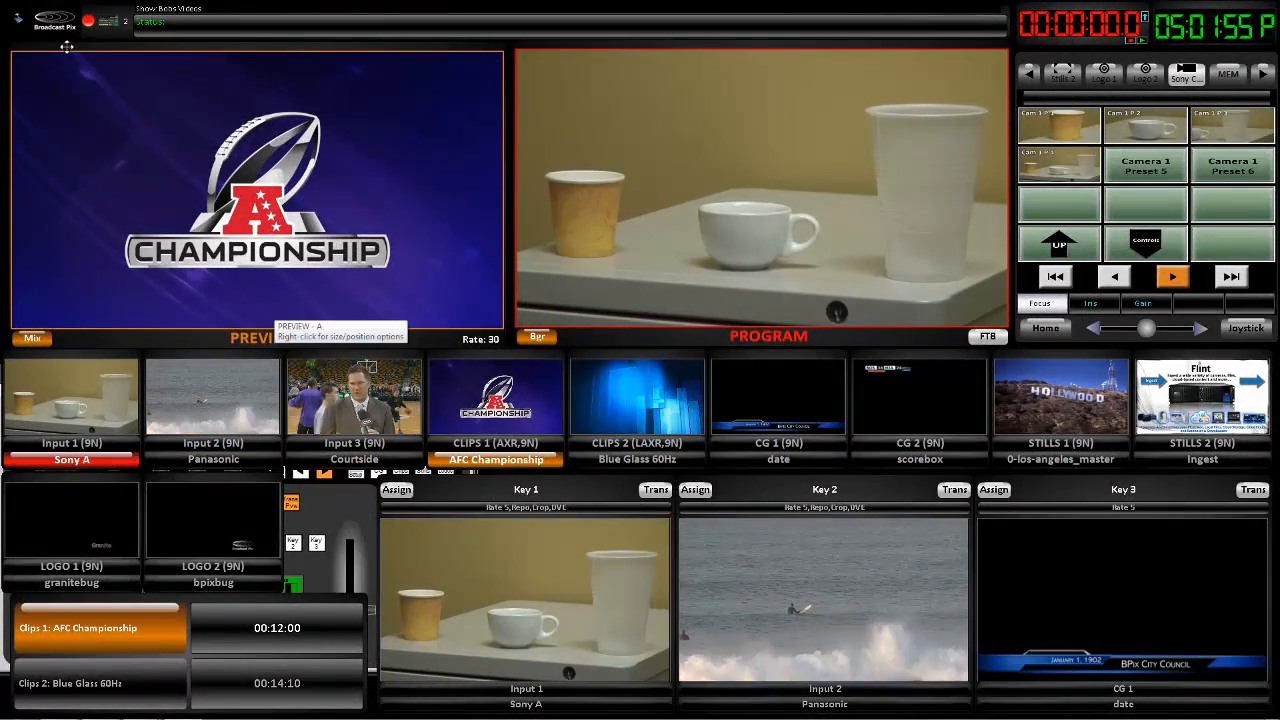
Open the Macro Editor from Fluent Macros with a new empty macro.
left_click(40, 68)
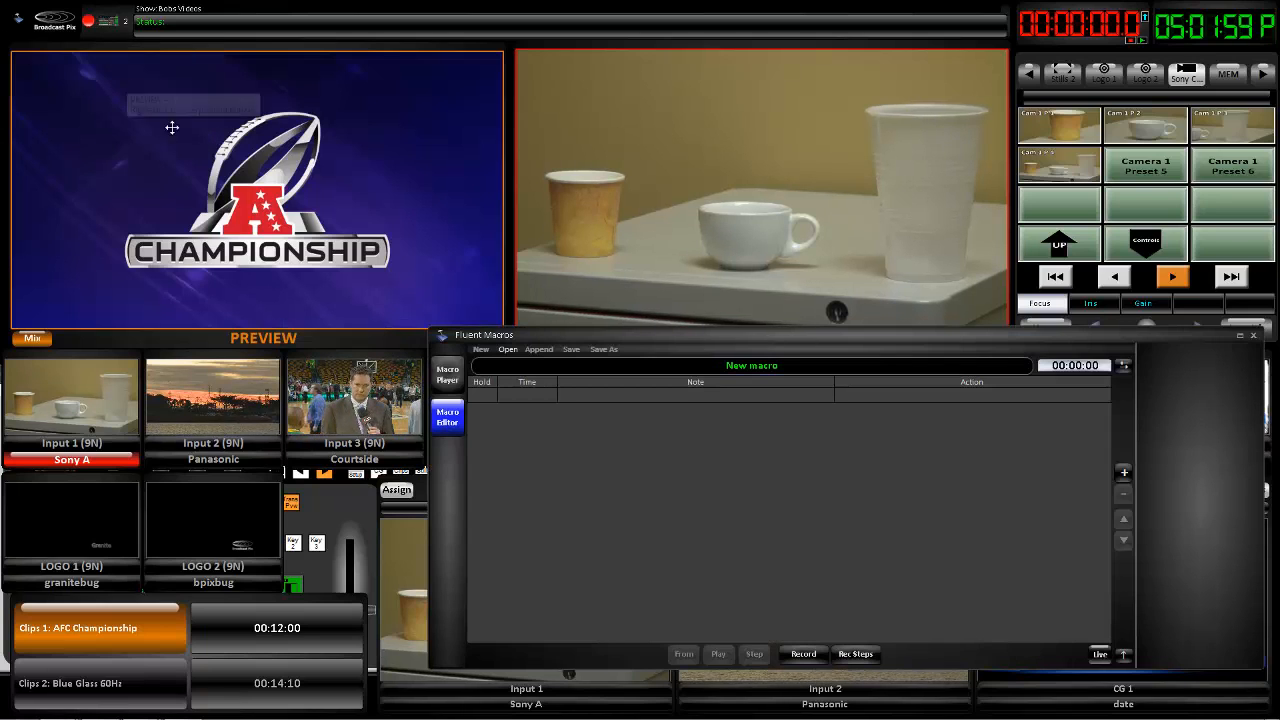
mouse_move(362, 318)
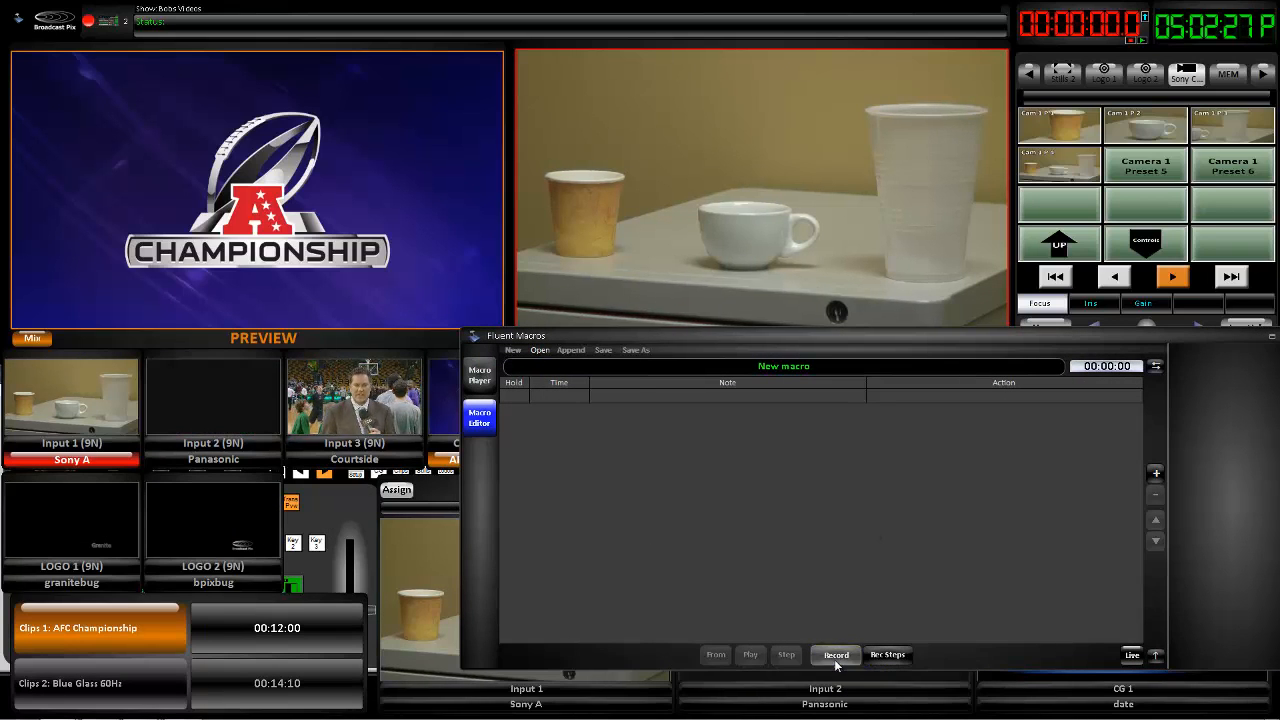
Record a macro: load the Caught on Camera clip, preview Input 3, auto-transition, then stop recording.
left_click(836, 656)
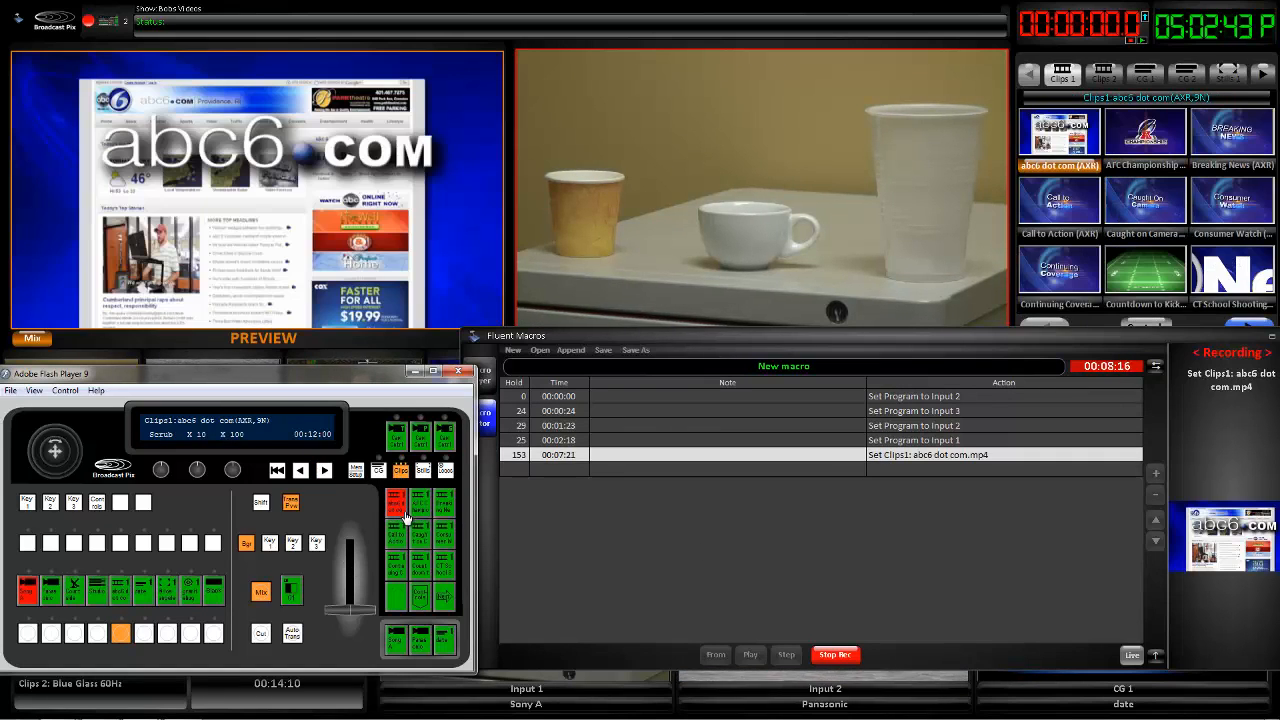
left_click(420, 640)
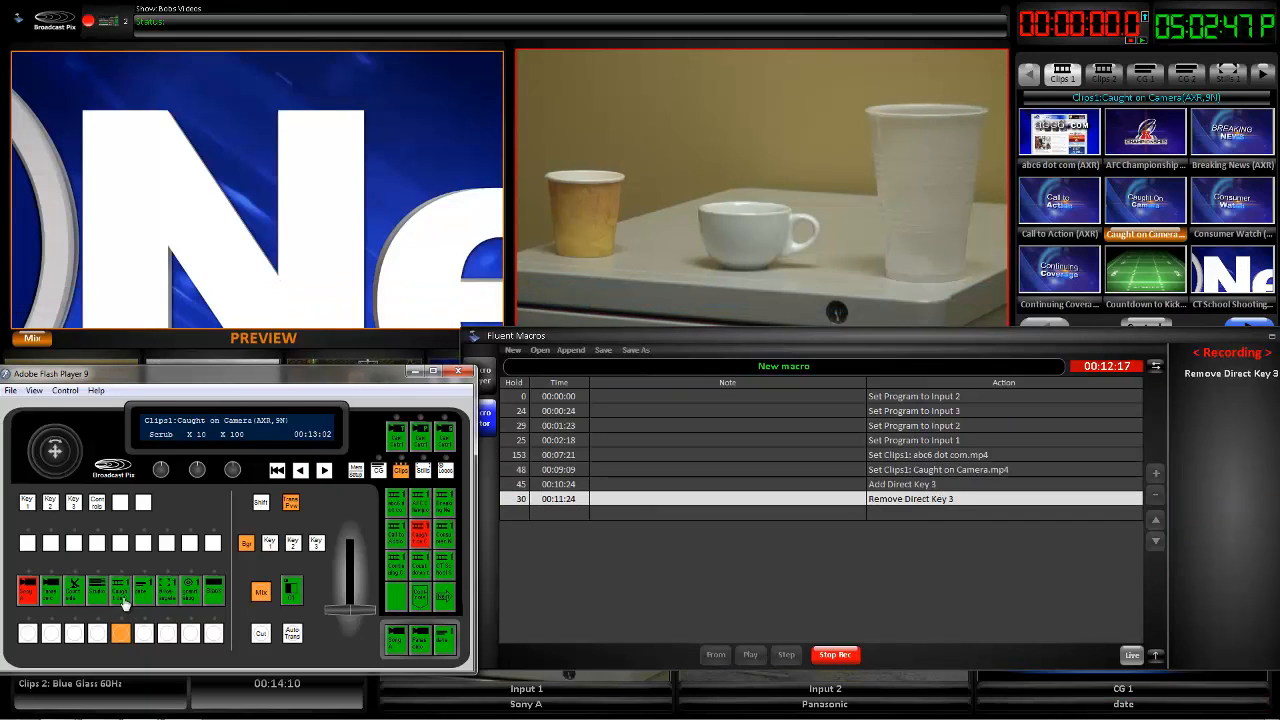
left_click(74, 632)
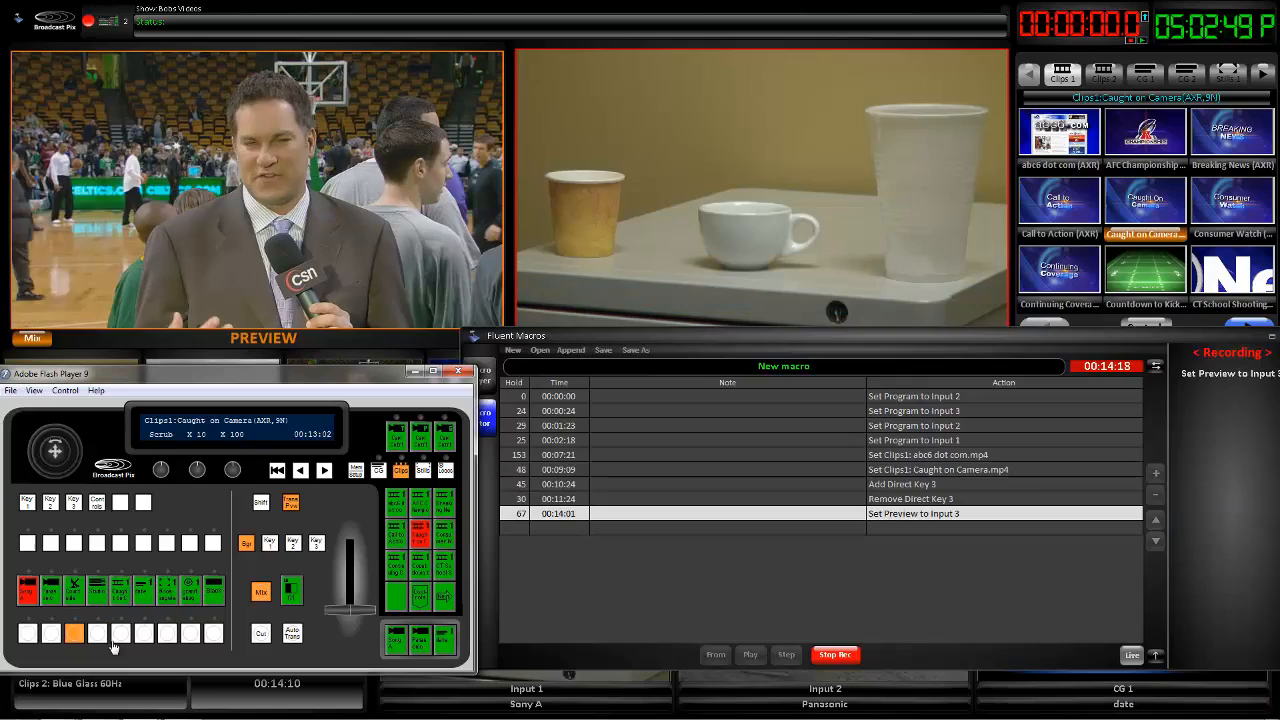
left_click(292, 632)
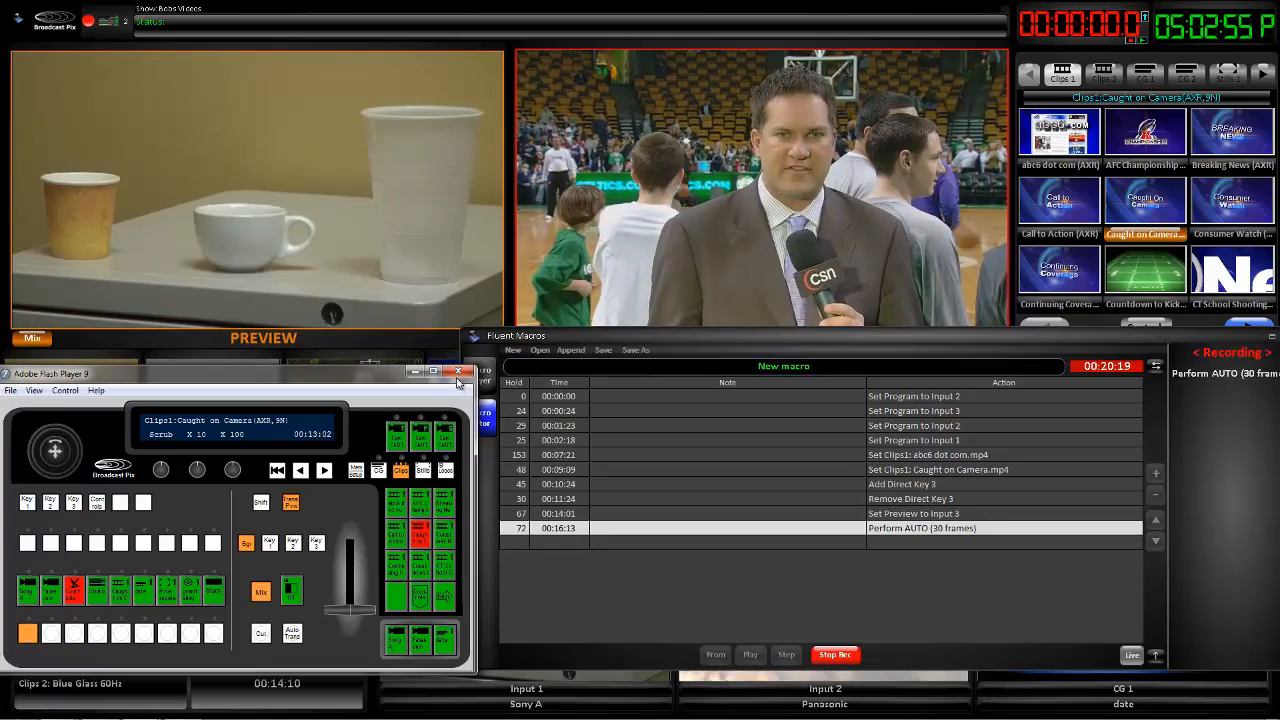
left_click(458, 372)
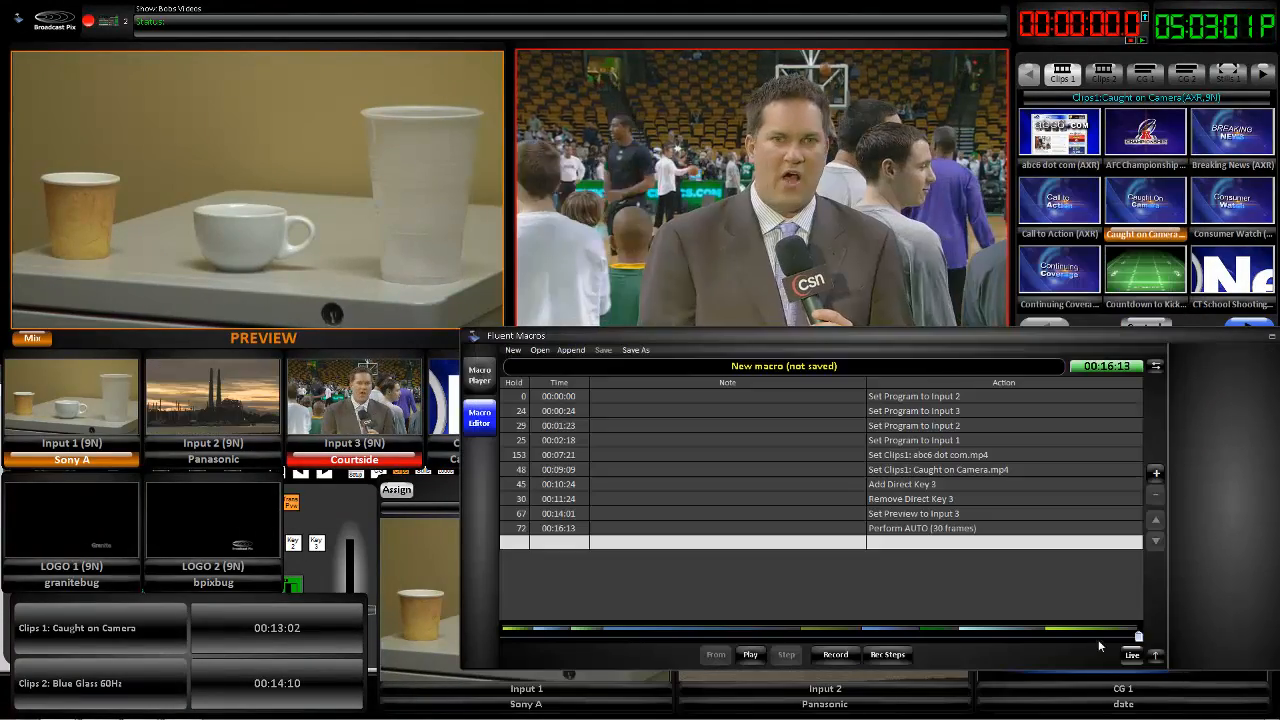
Adjust the recorded steps' wait times and swap the clip step to abc6 dot com.mp4.
left_click(912, 396)
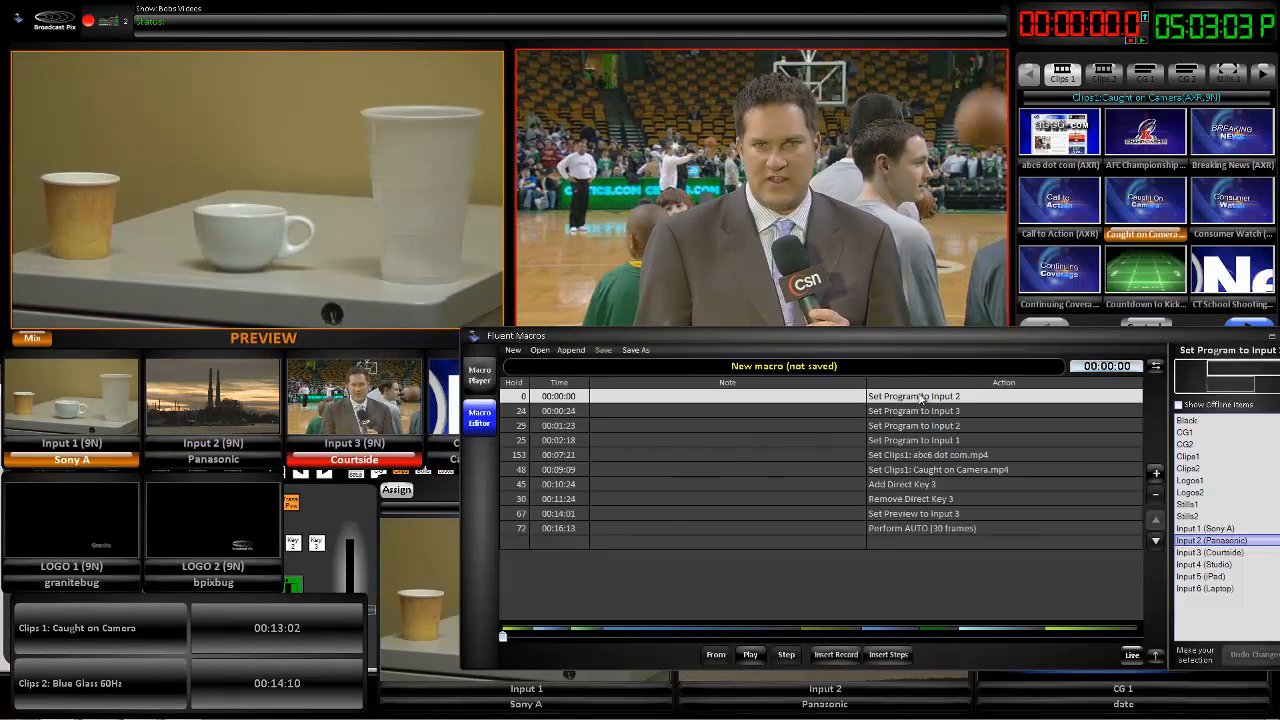
left_click(920, 440)
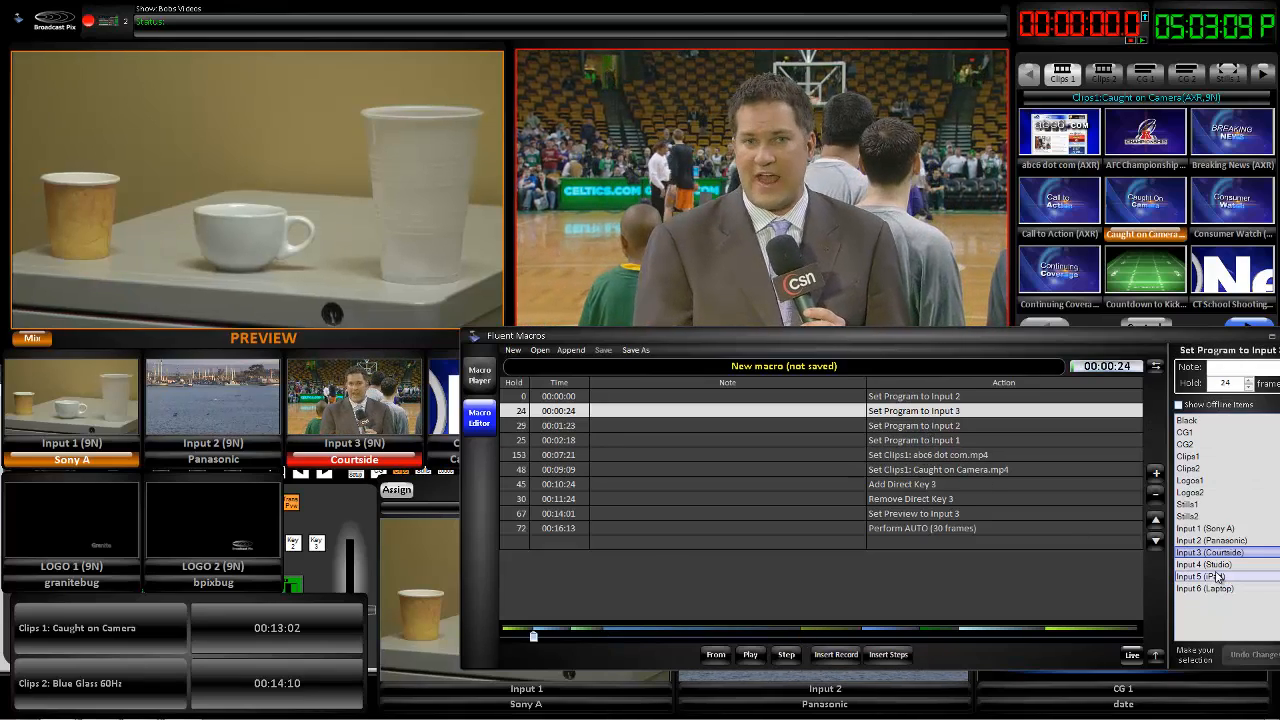
left_click(1200, 576)
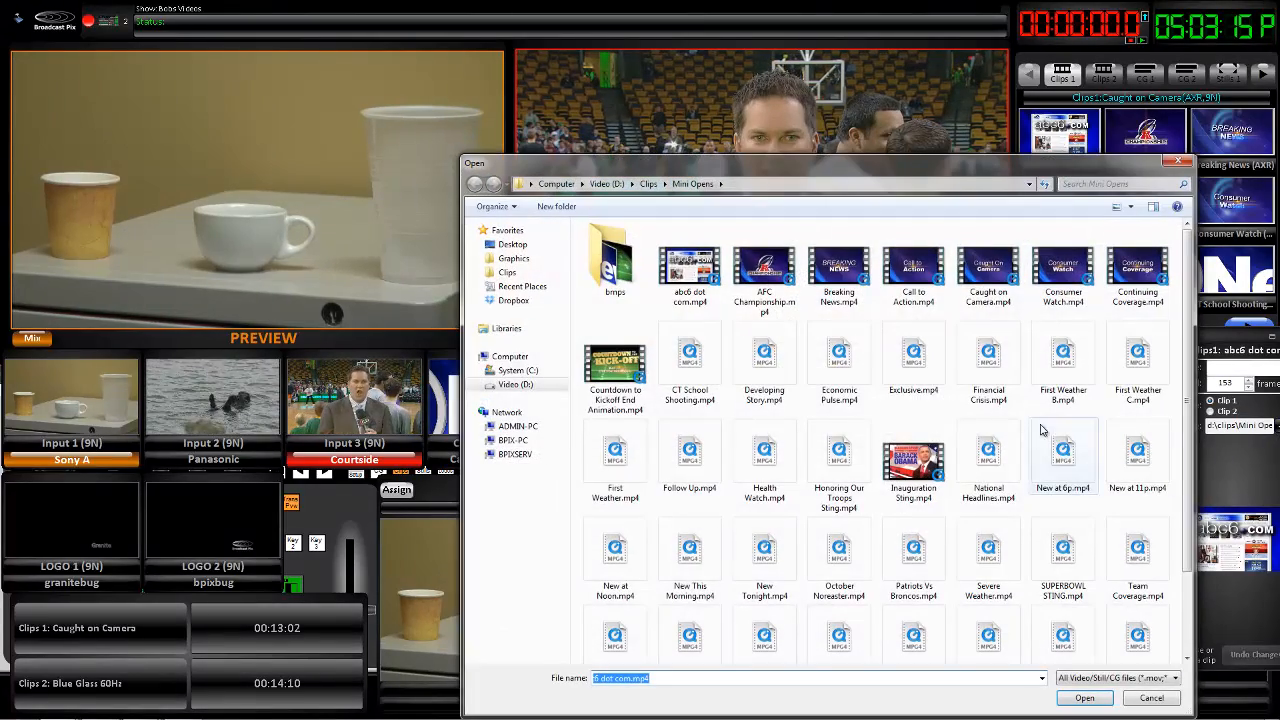
left_click(688, 264)
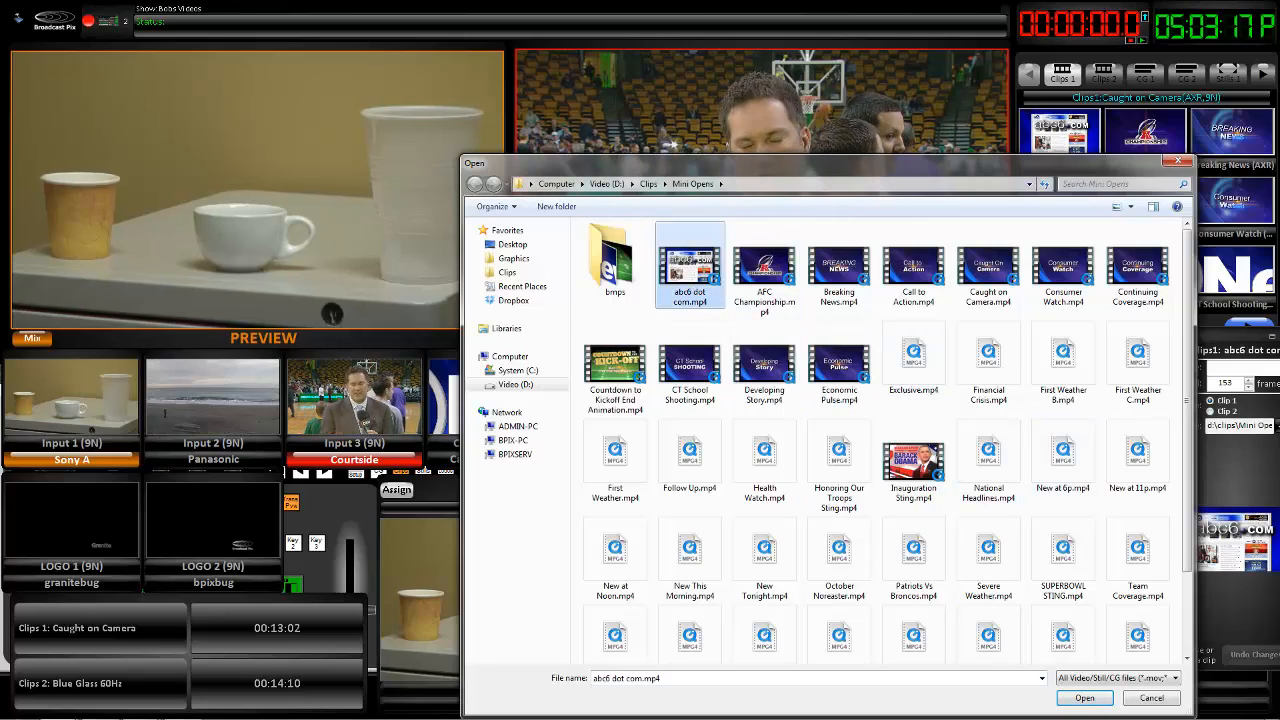
left_click(1084, 696)
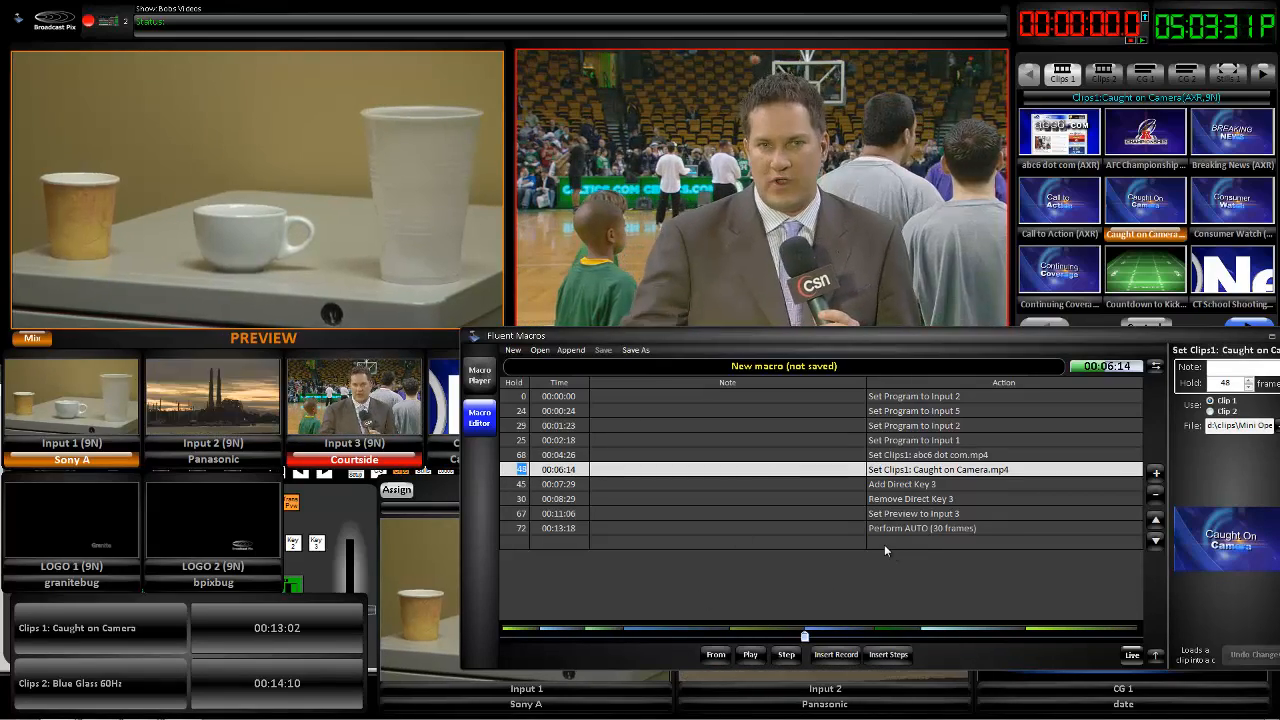
left_click(1156, 520)
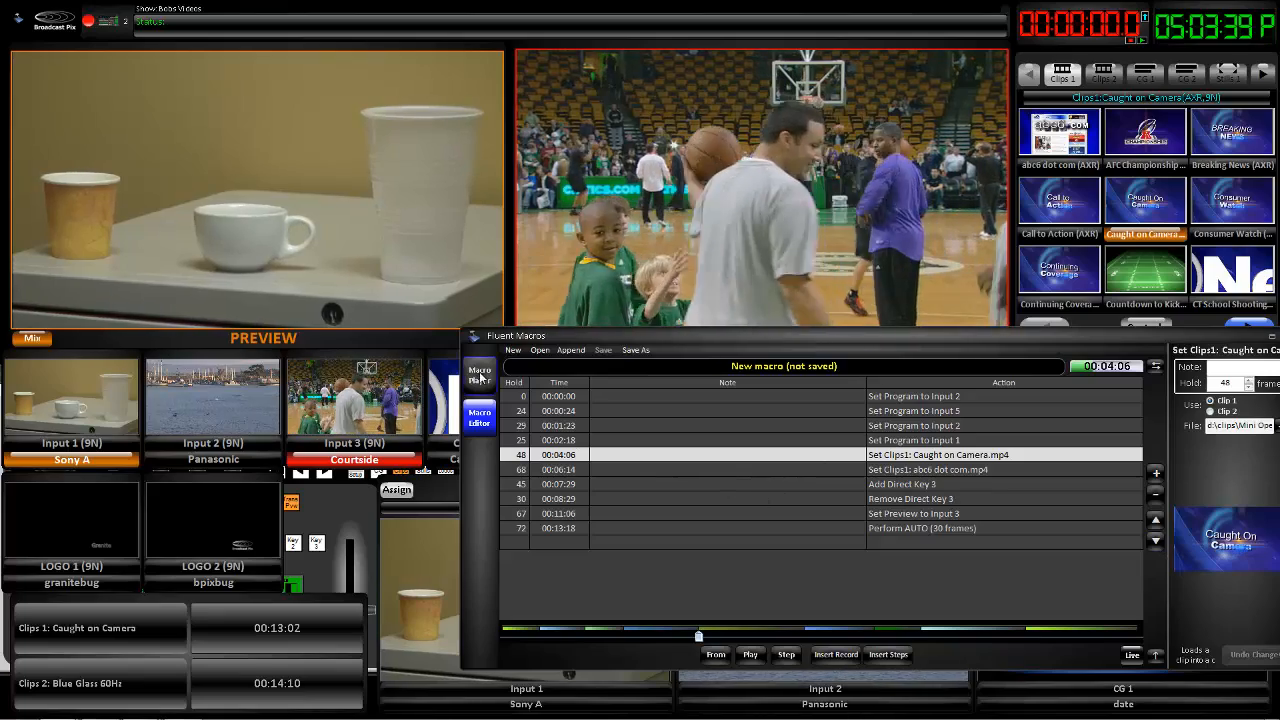
Show Macro Player Bank 1 with its city-council shot buttons.
left_click(480, 374)
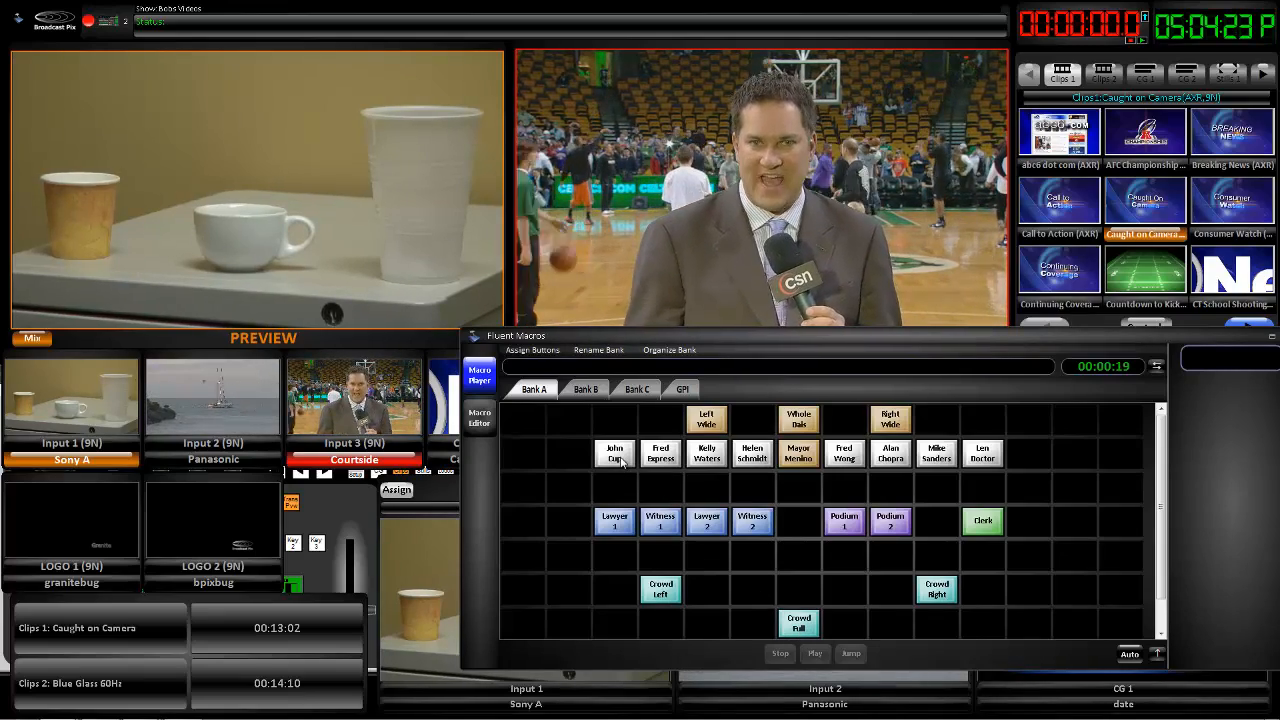
Play the John Cup shot macro through its title and stop it.
left_click(614, 452)
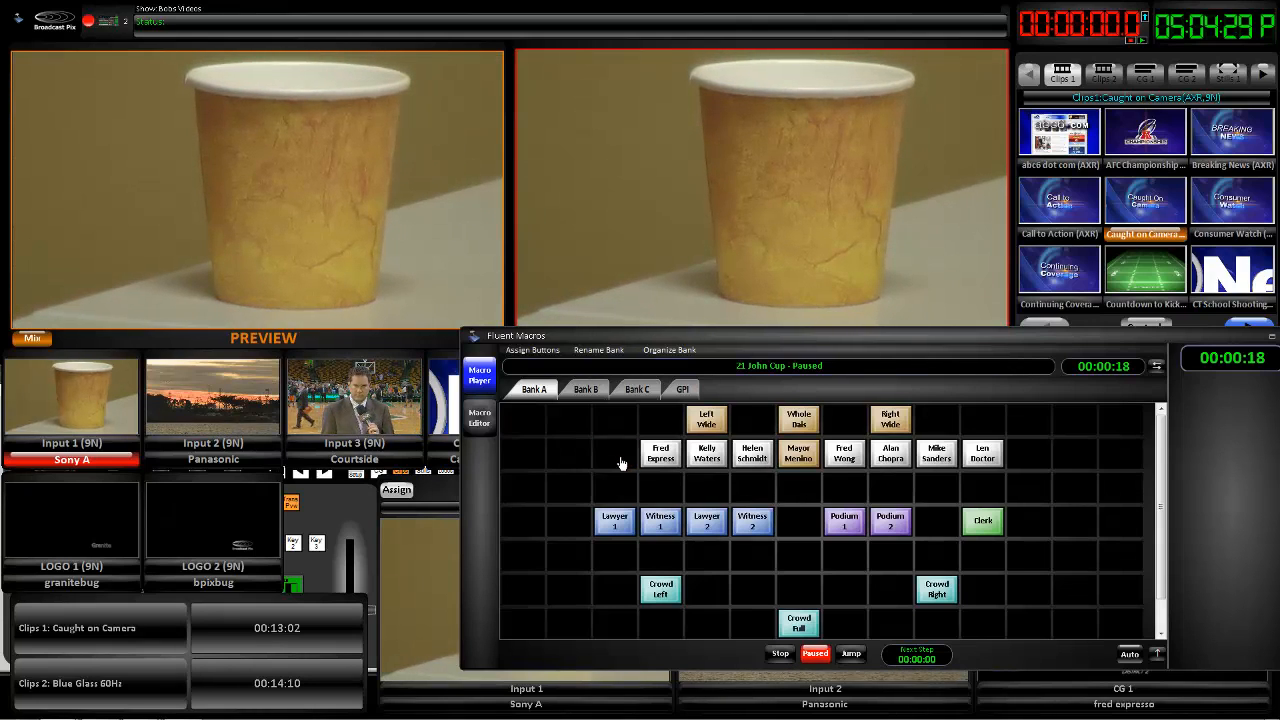
left_click(616, 452)
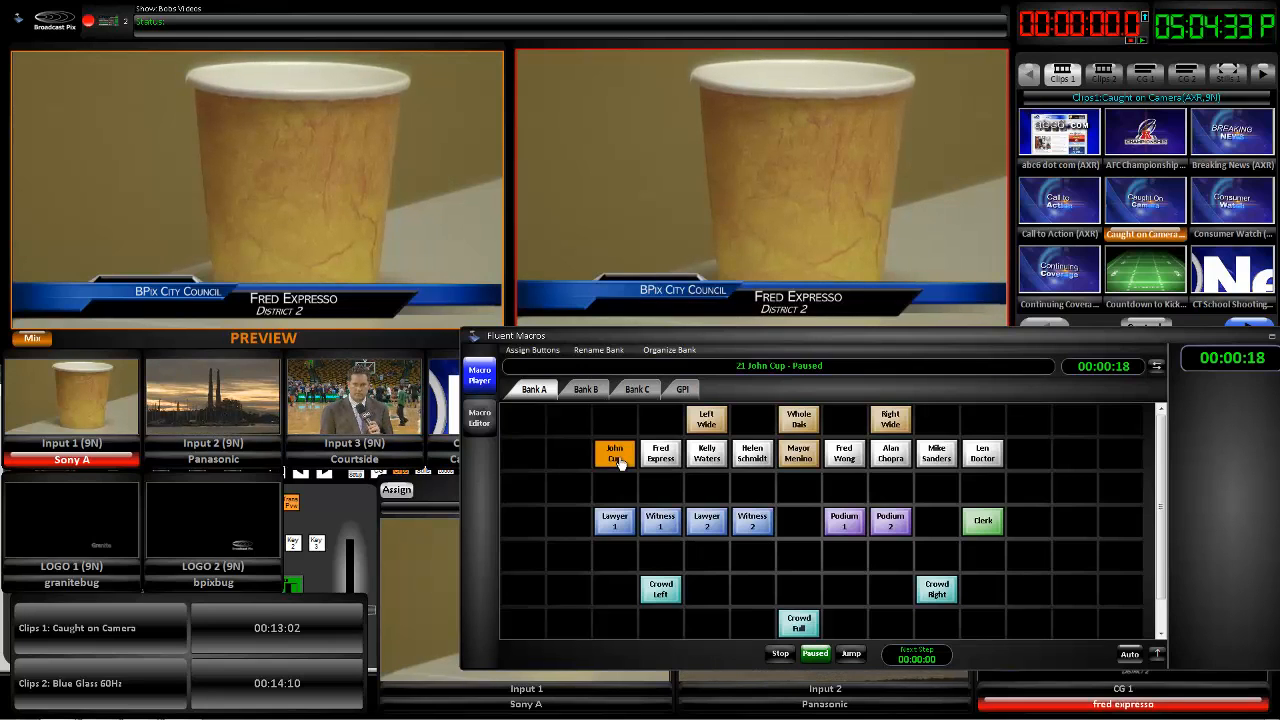
left_click(780, 652)
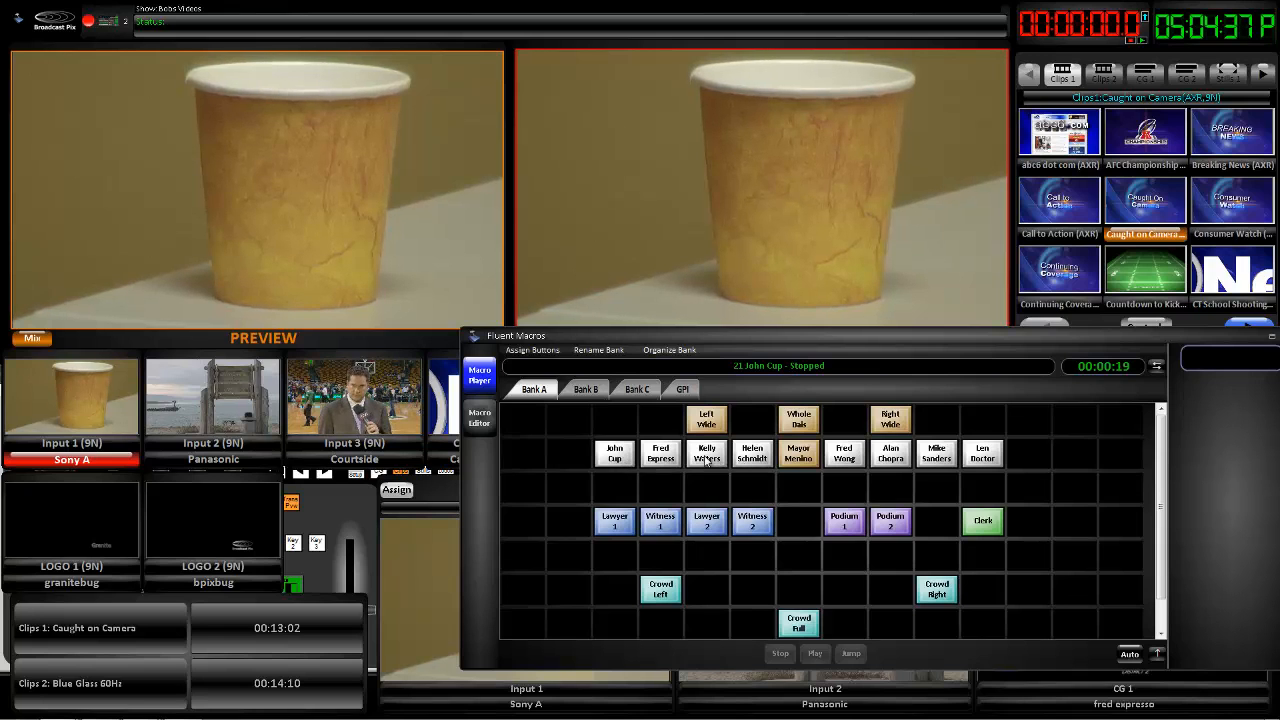
left_click(706, 452)
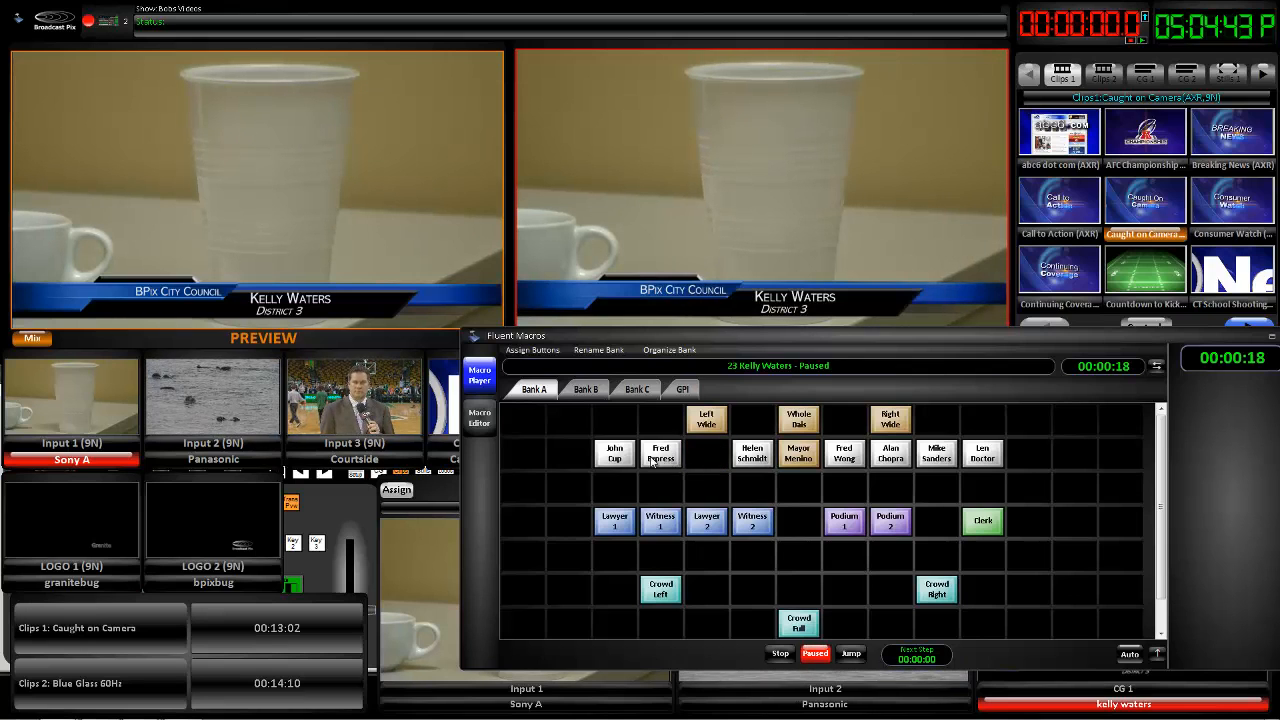
Run the Fred Expresso shot with its District 2 lower third, then cut to Left Wide.
left_click(660, 452)
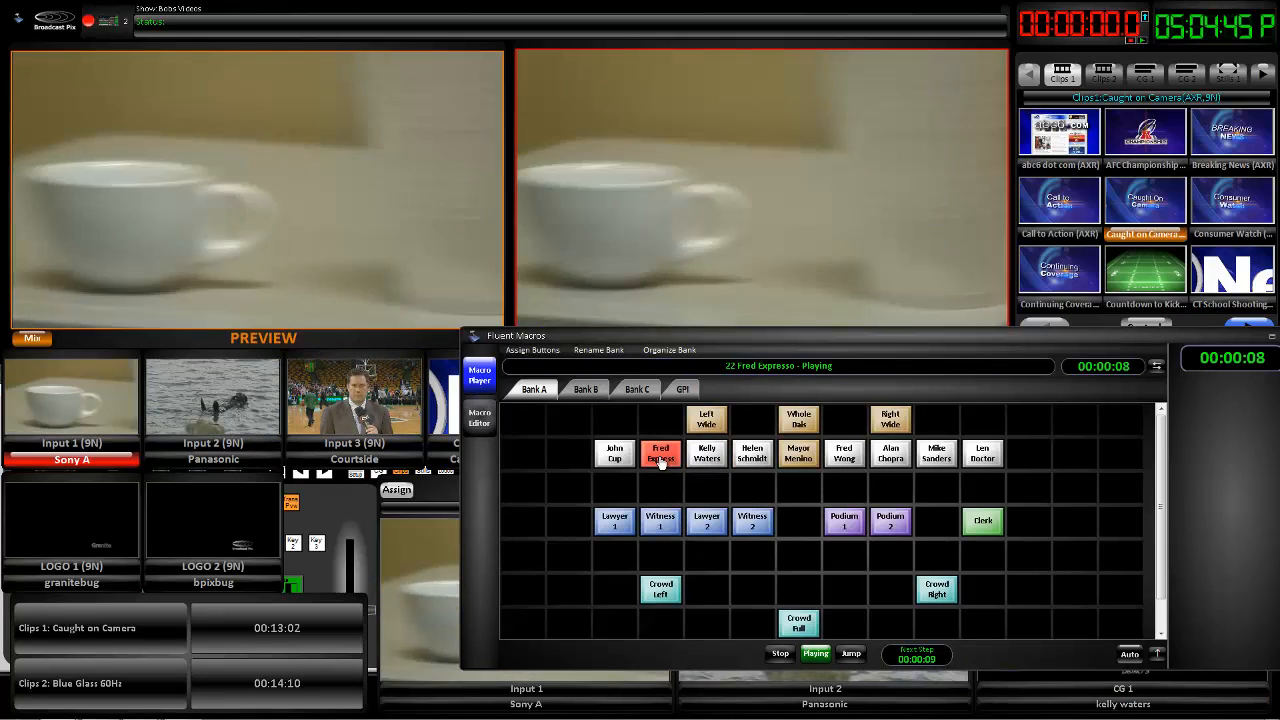
left_click(660, 452)
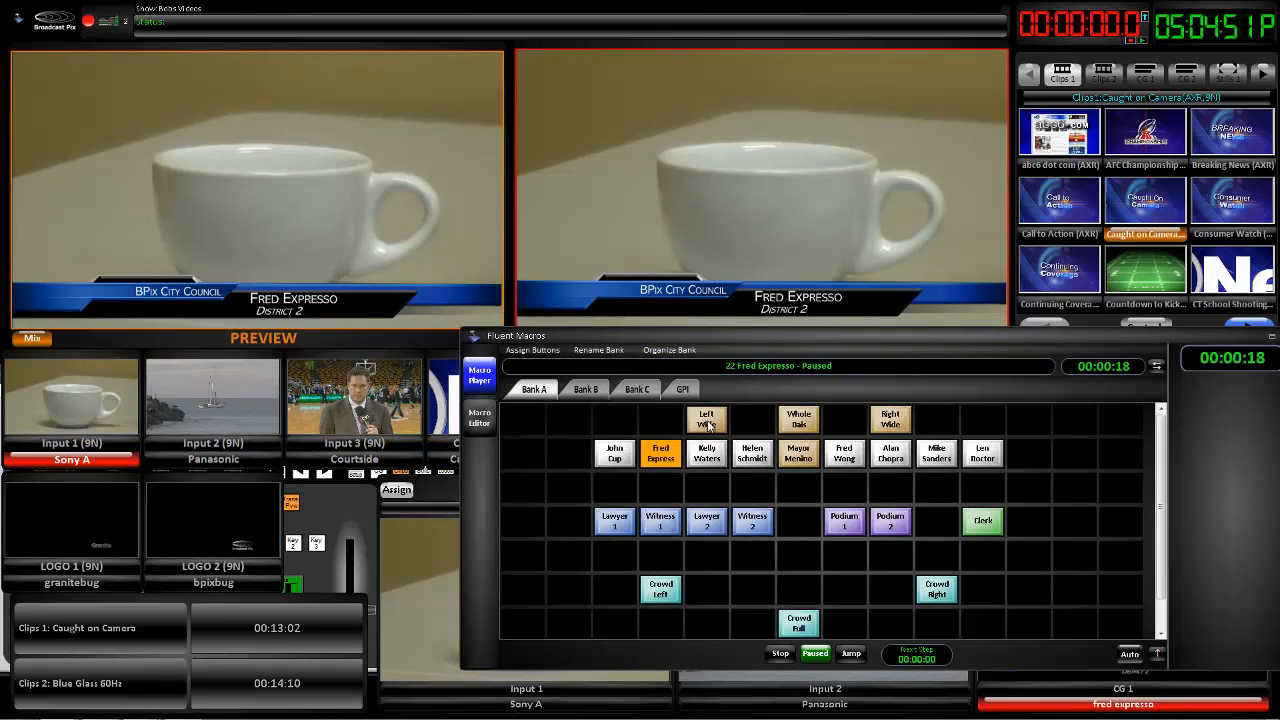
left_click(706, 420)
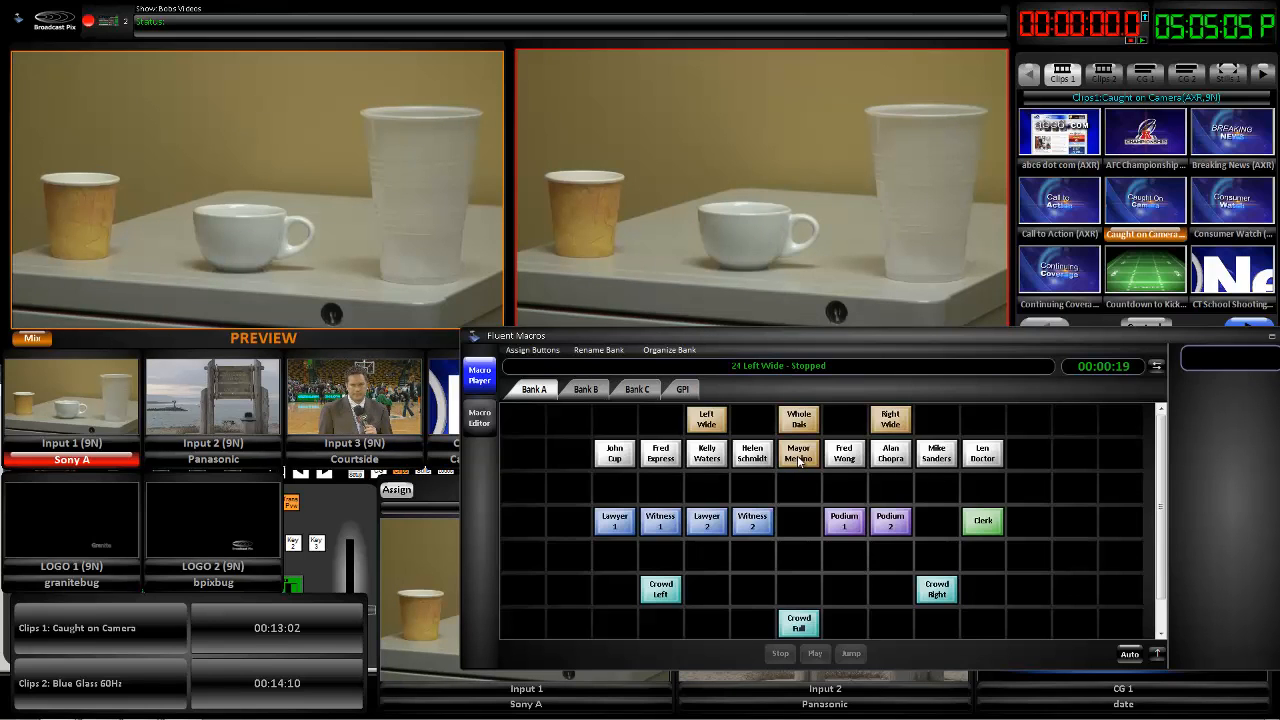
Play Mayor Menino and Fred Expresso through their lower thirds, then return to the Macro Editor.
left_click(798, 452)
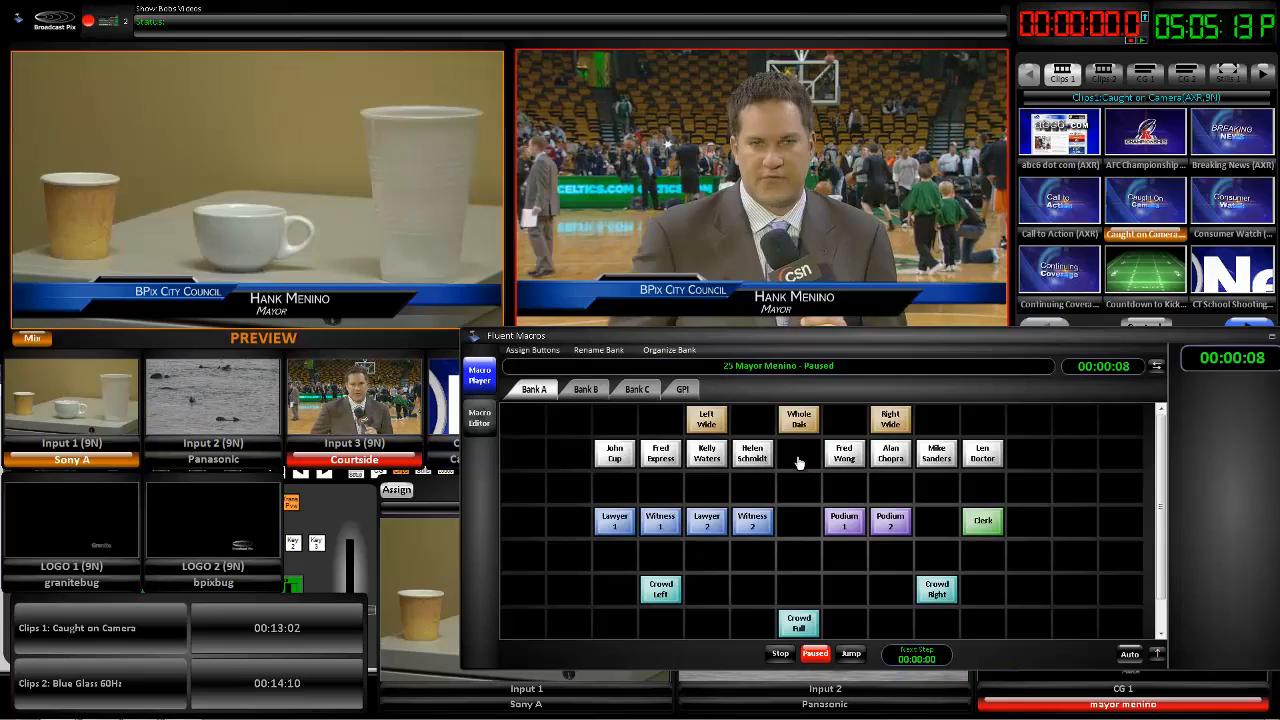
left_click(798, 452)
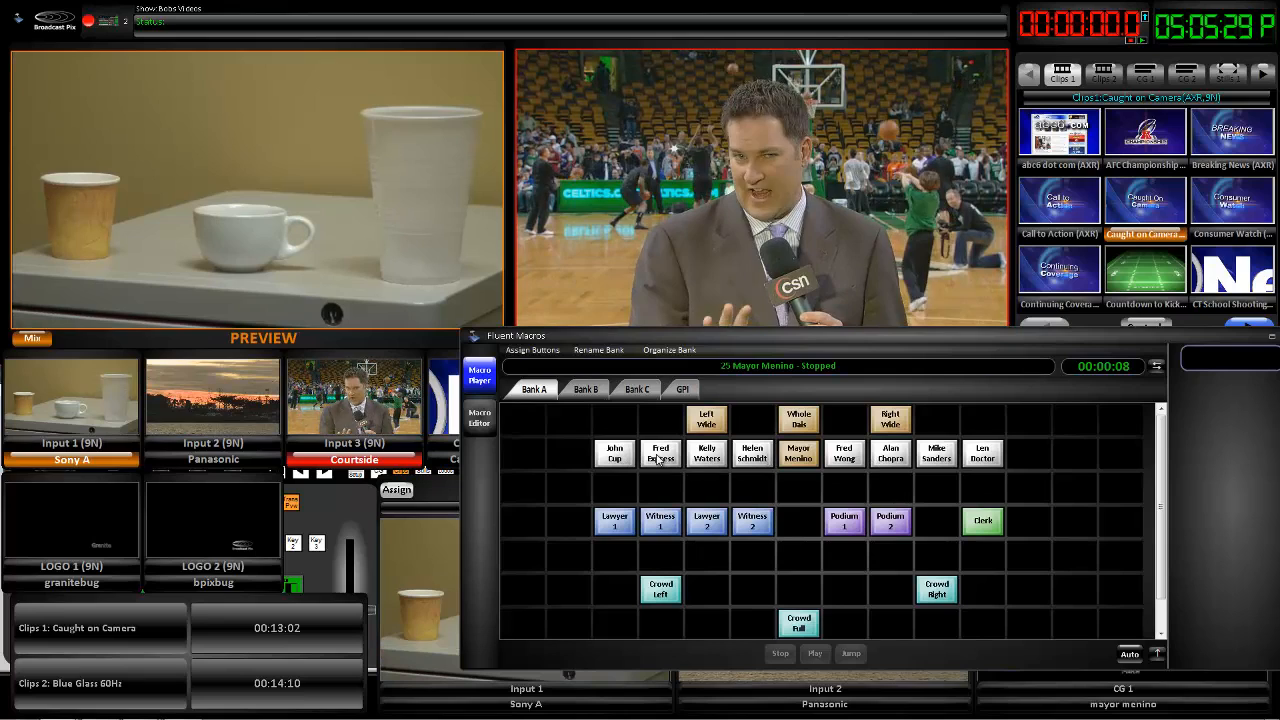
left_click(660, 452)
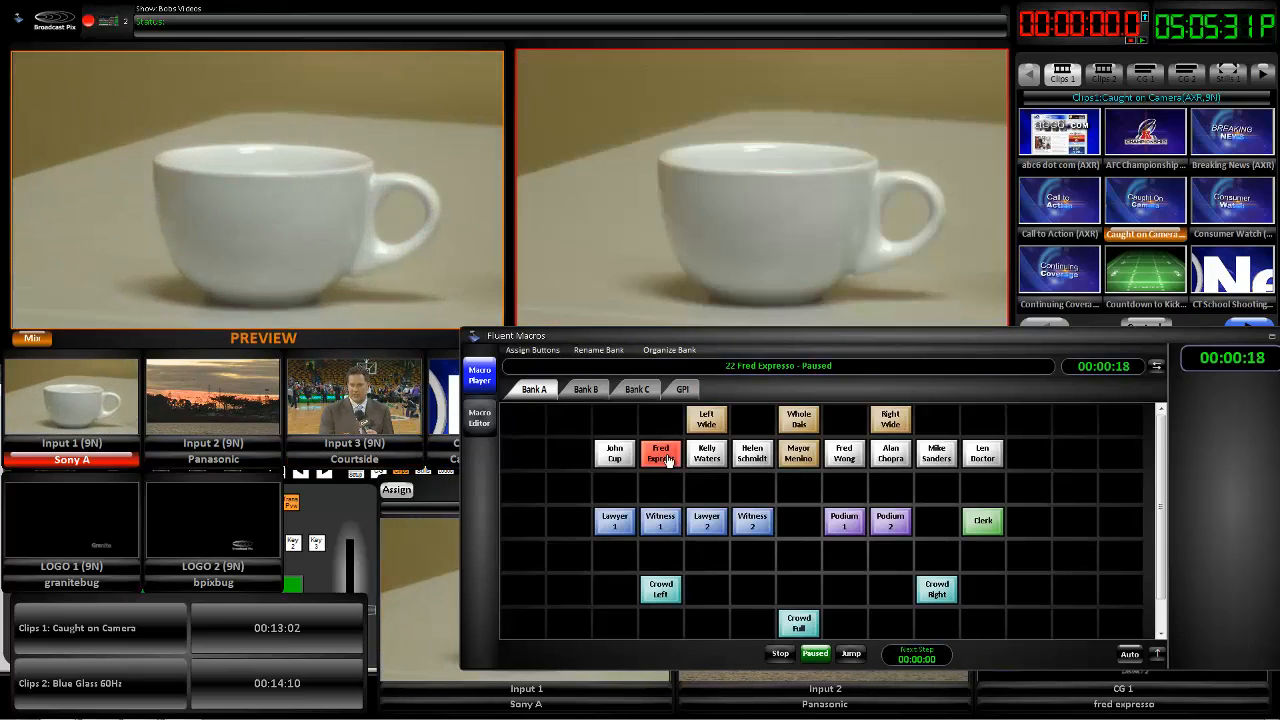
left_click(660, 452)
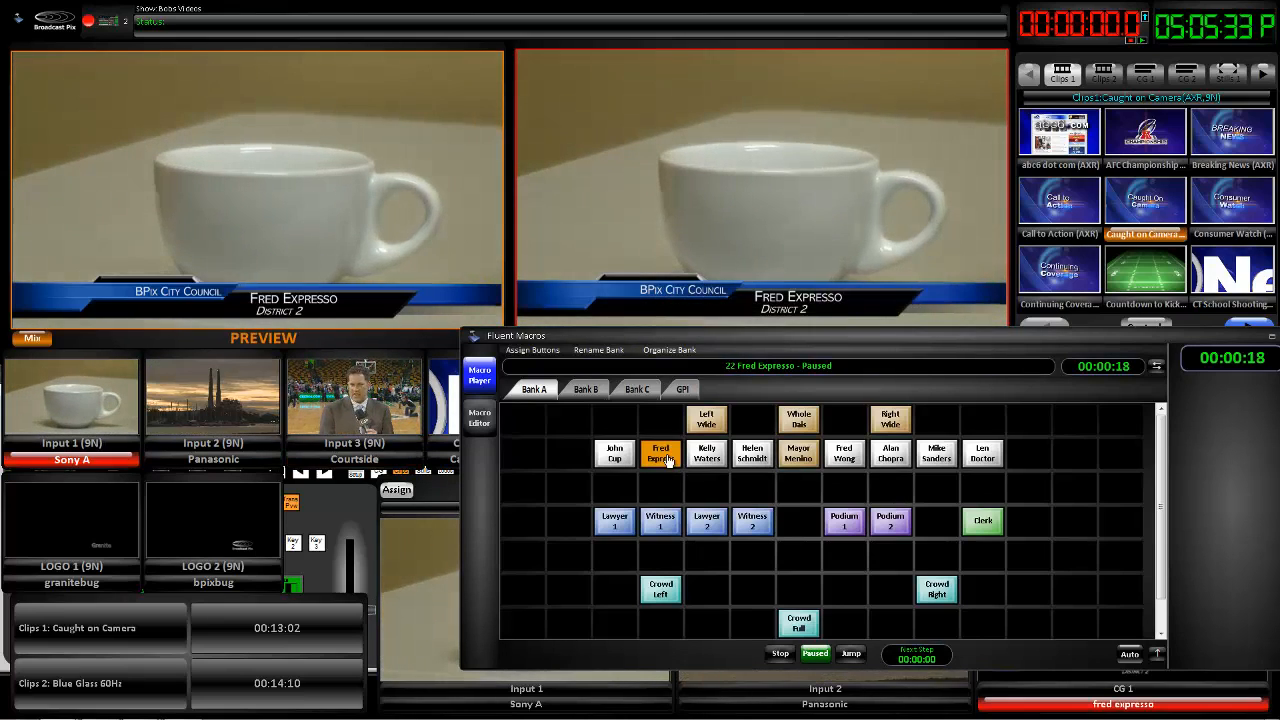
left_click(780, 652)
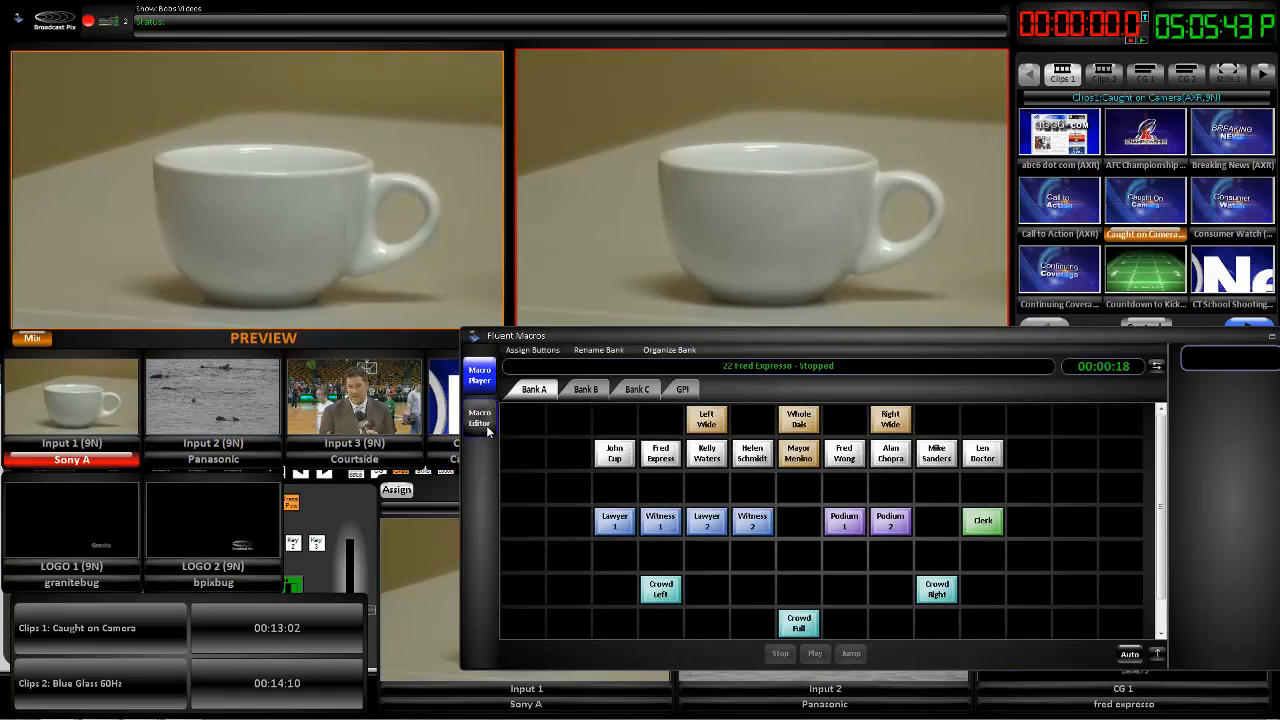
left_click(480, 418)
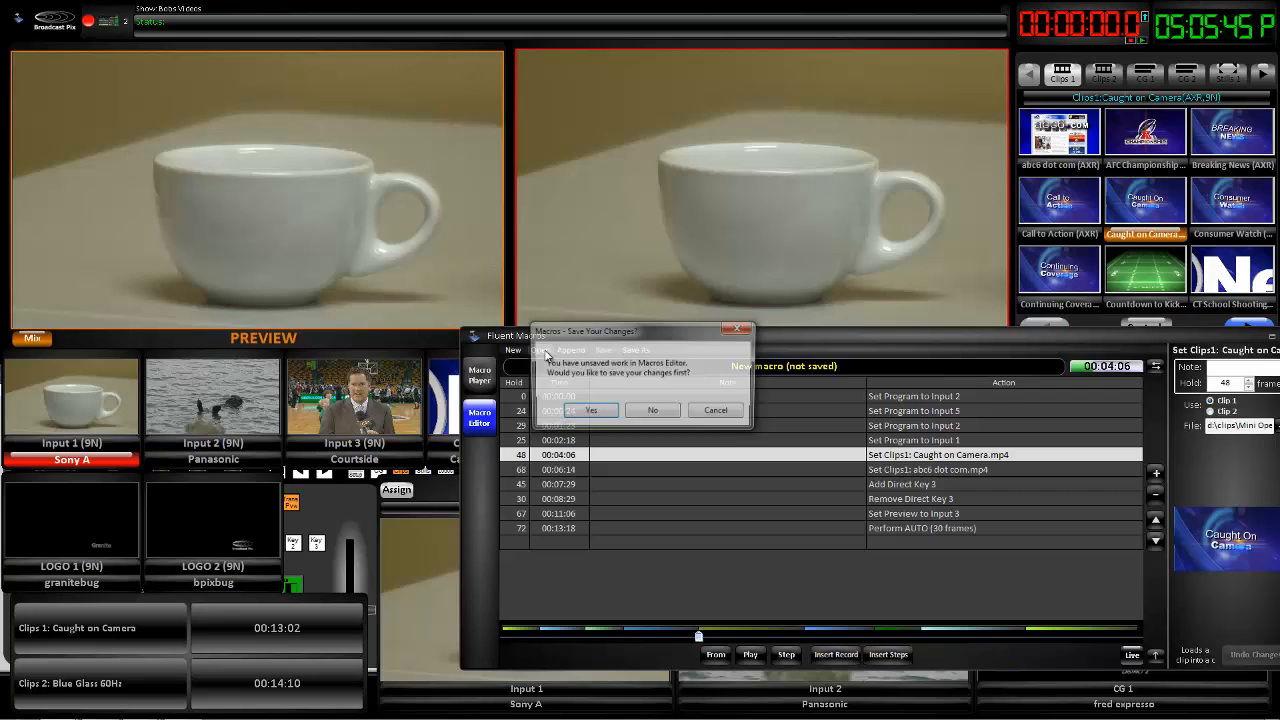
Answer the save prompt and review John Cup's Paused, Add Direct Key 3 and Sony Preset steps.
left_click(652, 410)
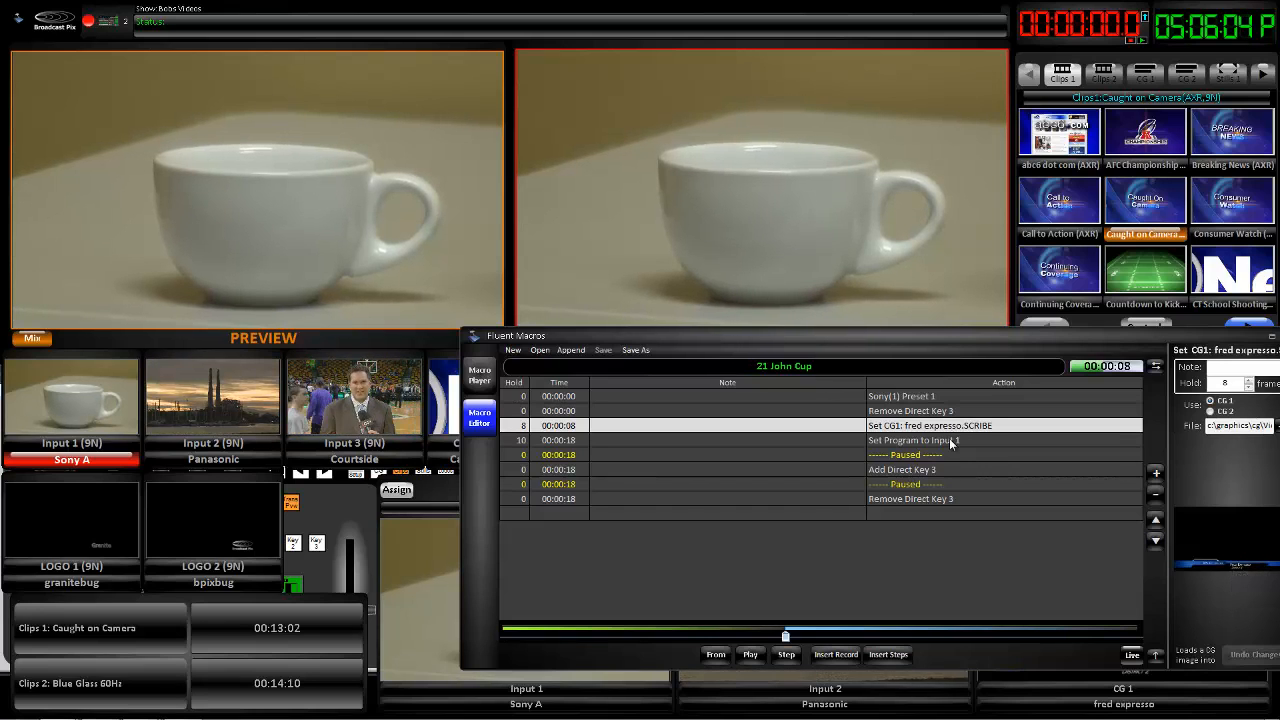
left_click(912, 440)
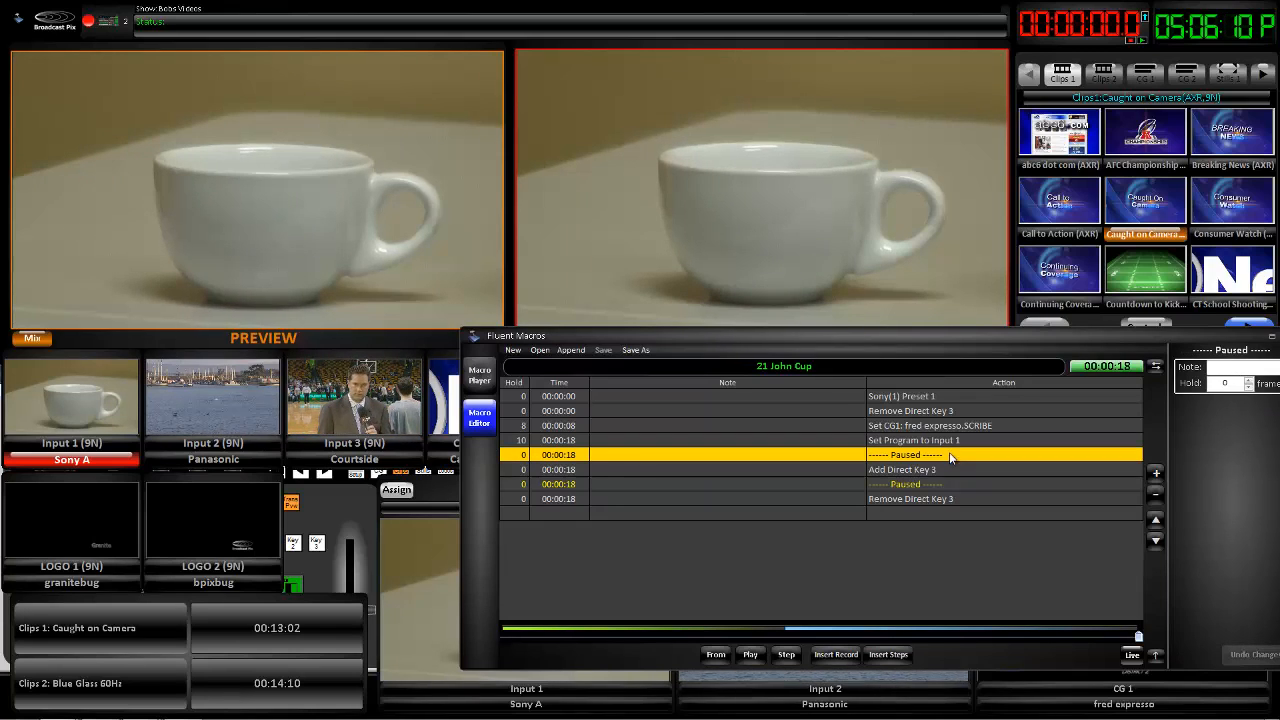
left_click(900, 468)
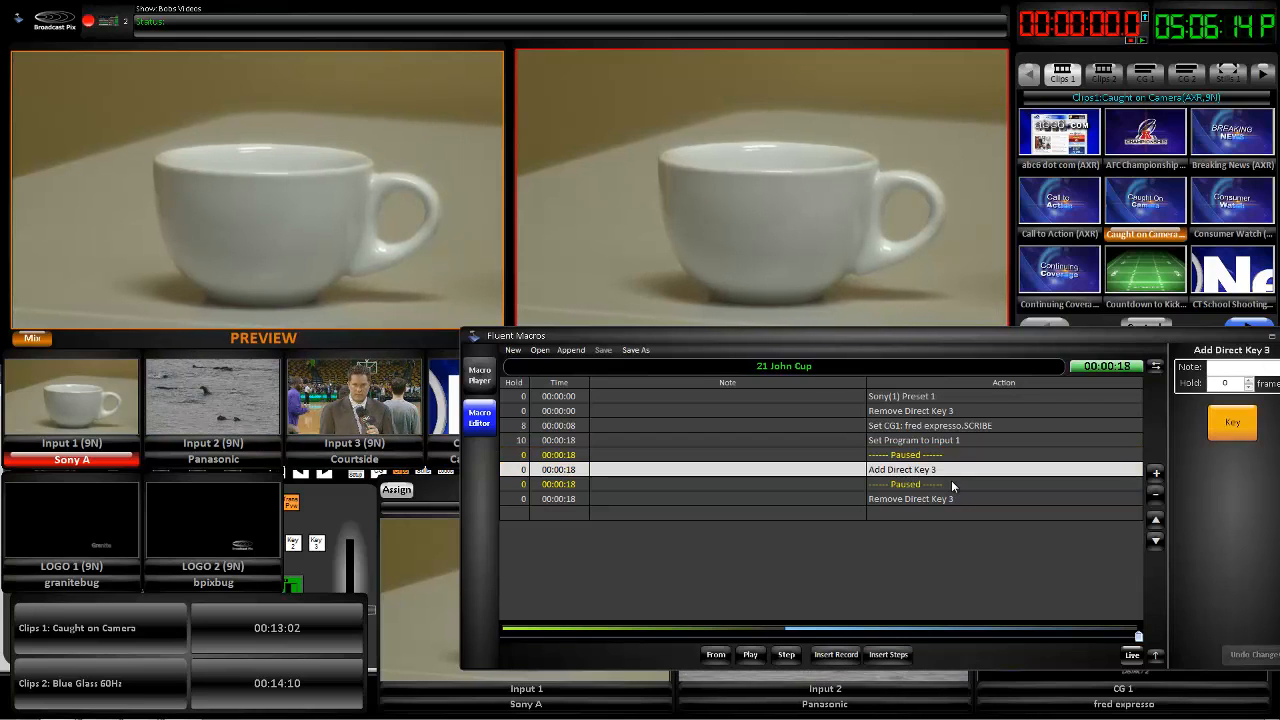
left_click(910, 498)
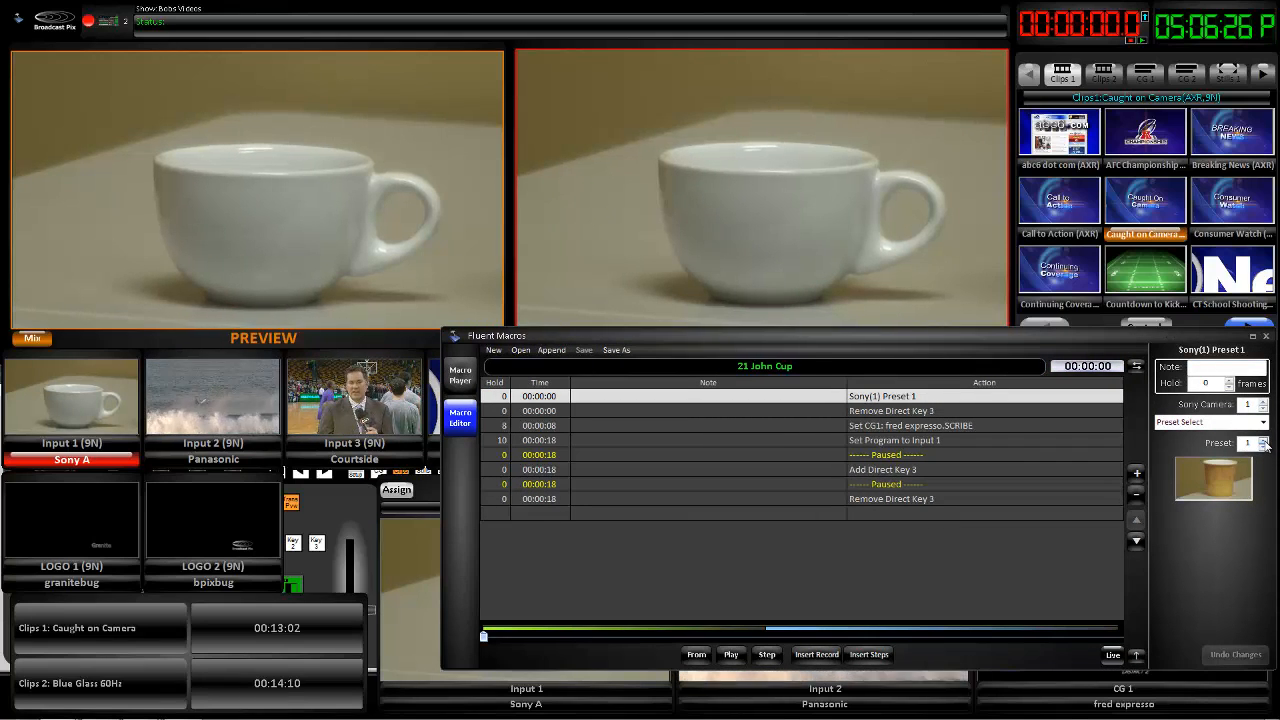
Set the Sony Preset to 2 and load john cup.SCRIBE into the Set CG1 step.
left_click(1264, 440)
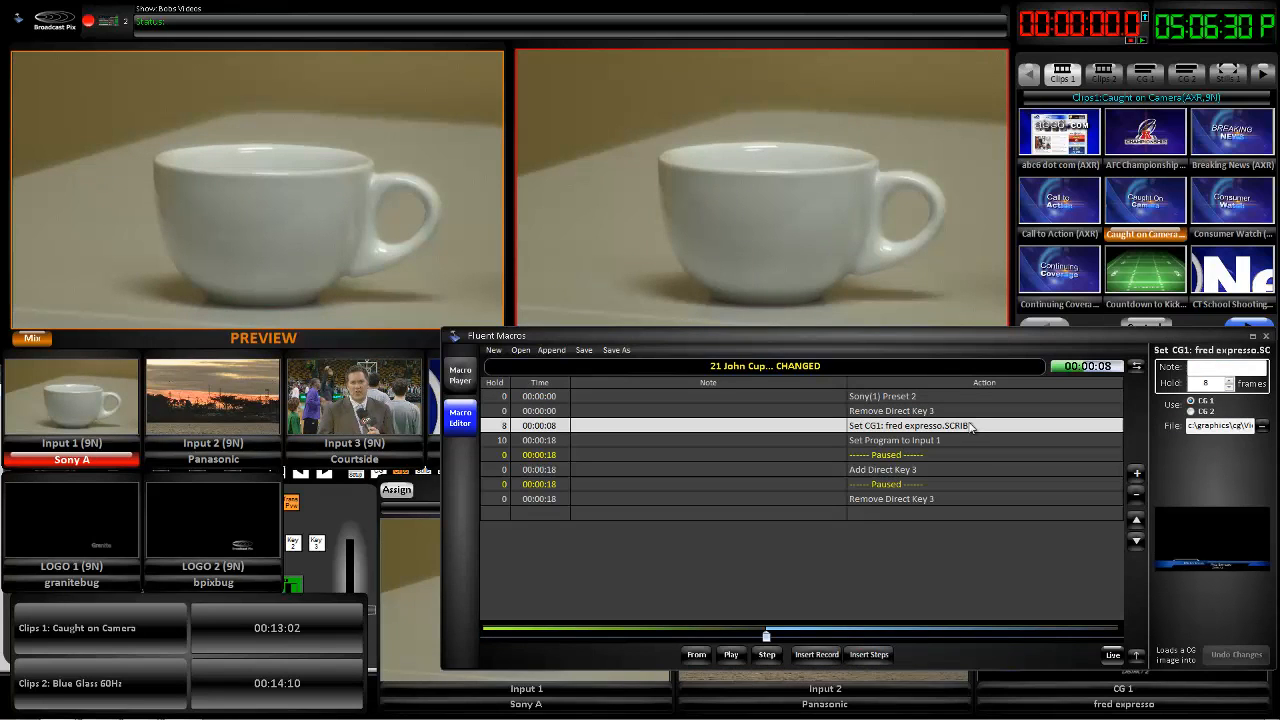
left_click(1260, 424)
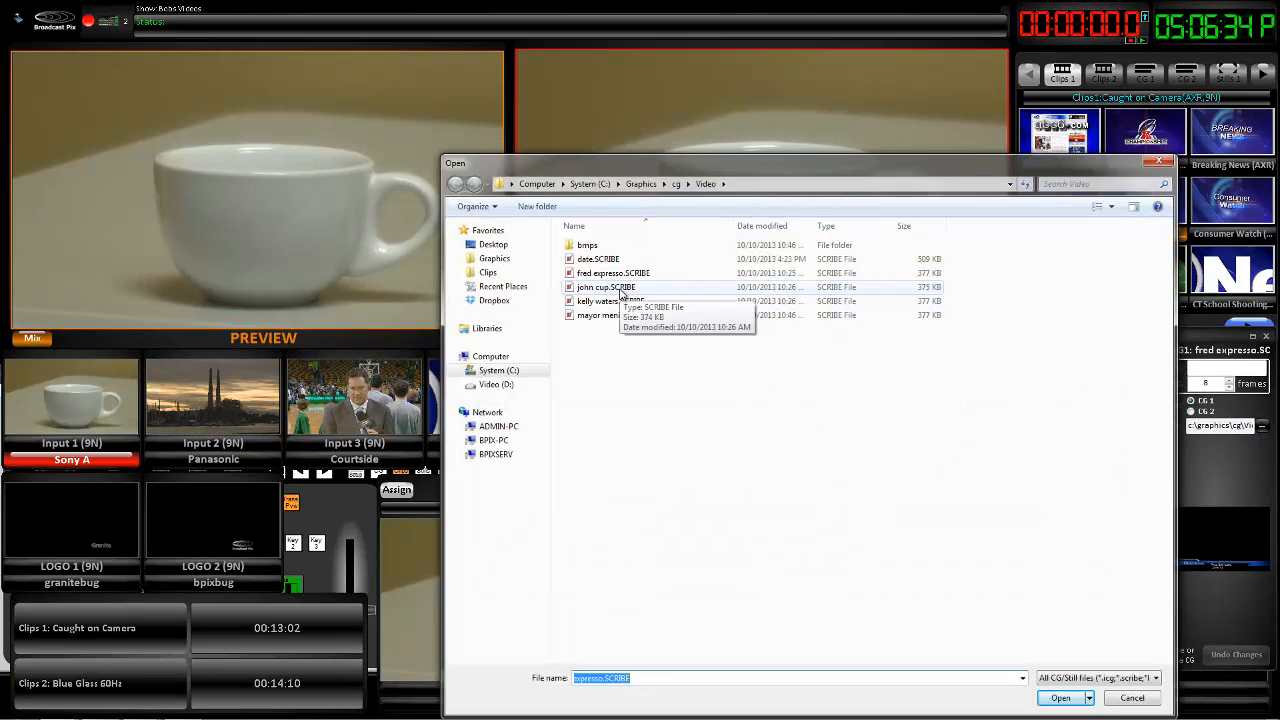
left_click(1060, 696)
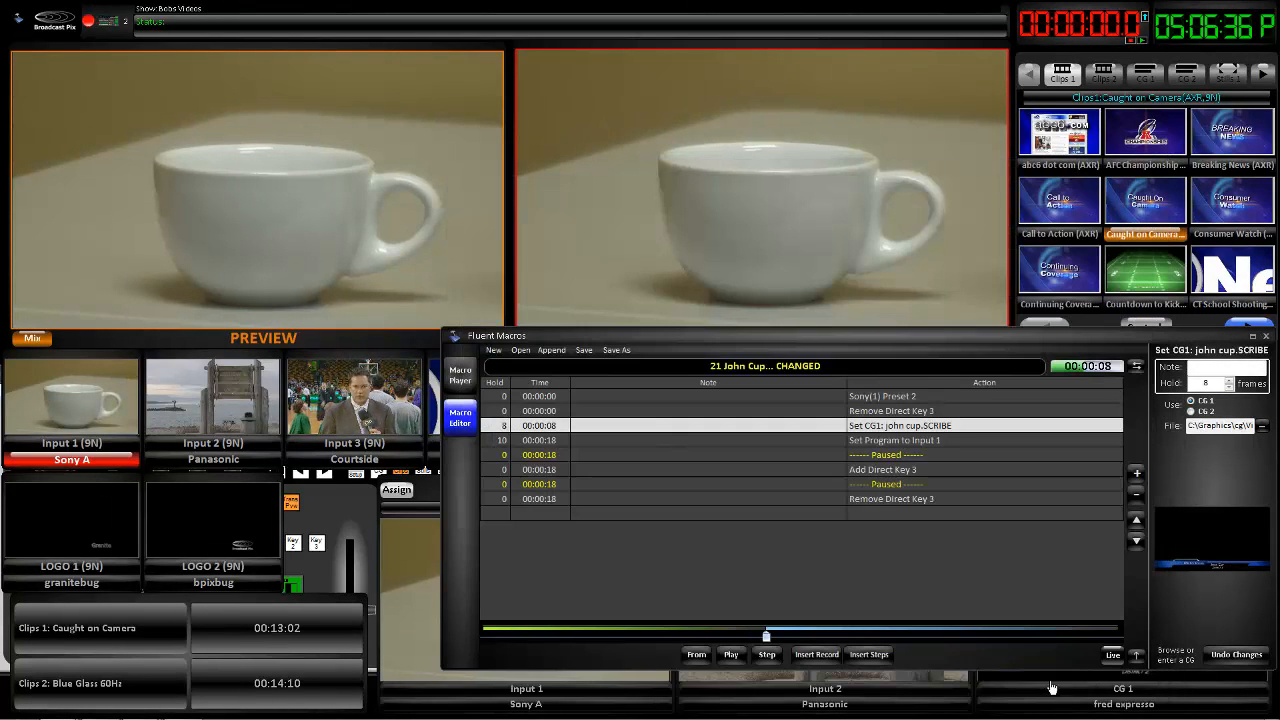